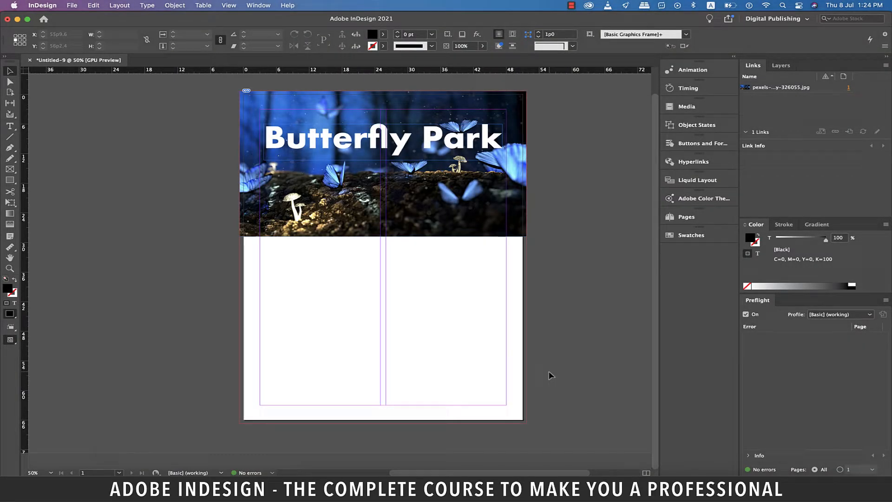
pyautogui.moveTo(35, 183)
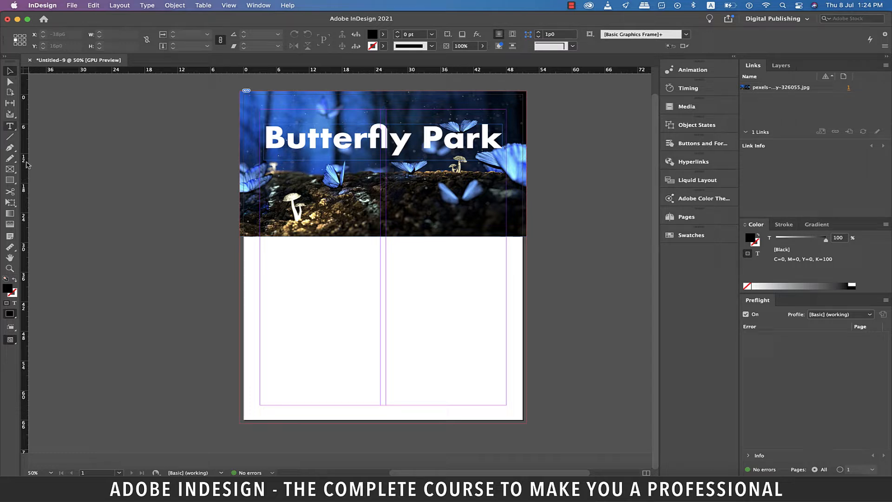
# Step: Draw a text frame below the Butterfly Park header and fill it with placeholder text
pyautogui.click(10, 127)
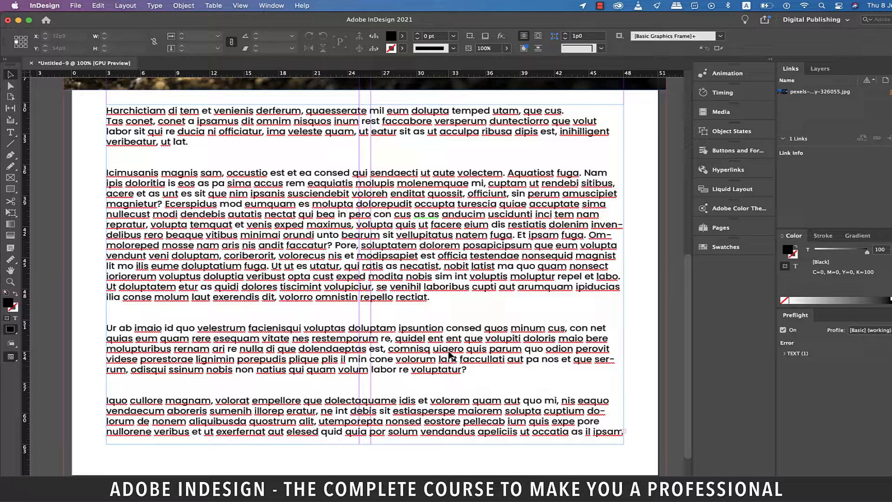
# Step: Give the placeholder text frame 2 columns with a 1p0 gutter
pyautogui.scroll(-3)
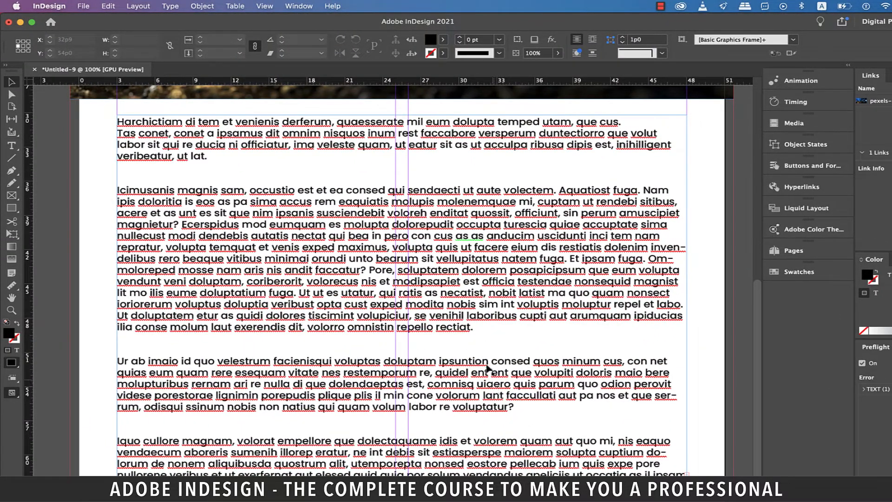
pyautogui.click(369, 267)
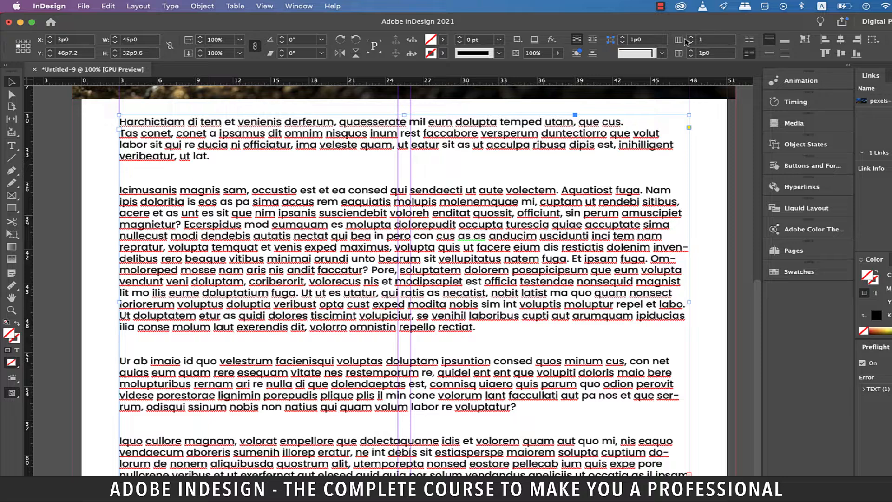
pyautogui.moveTo(681, 43)
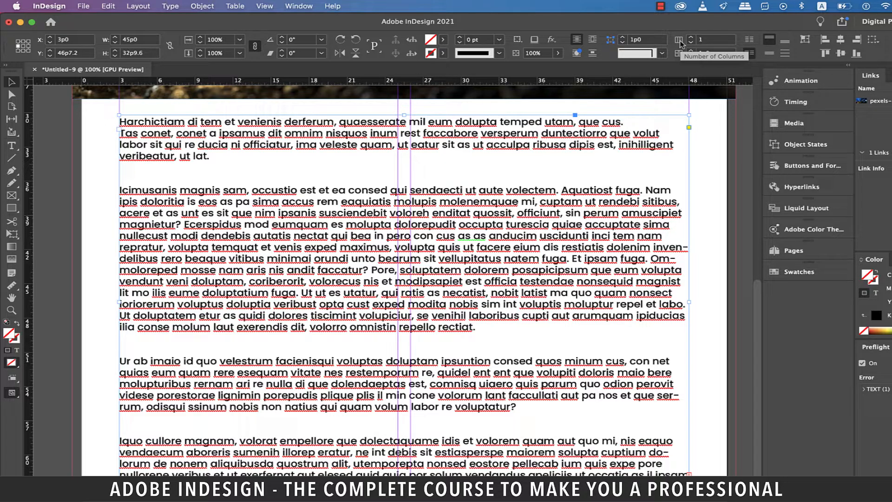
pyautogui.click(691, 39)
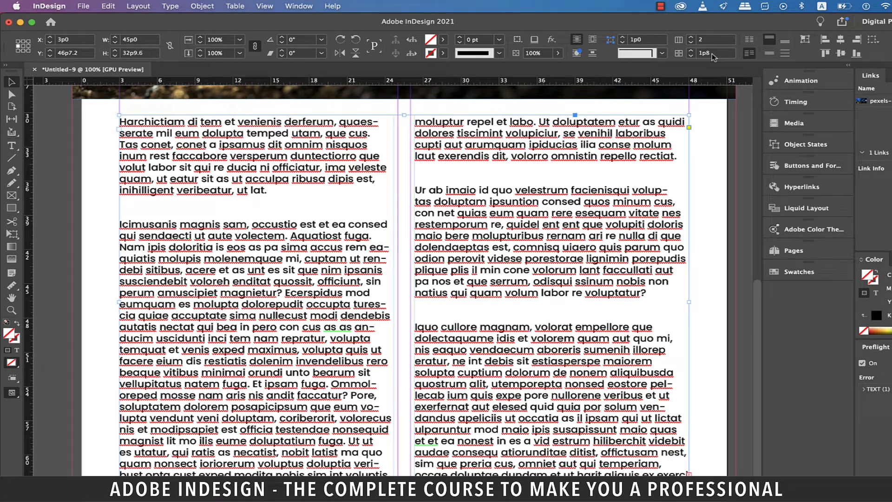
pyautogui.click(715, 53)
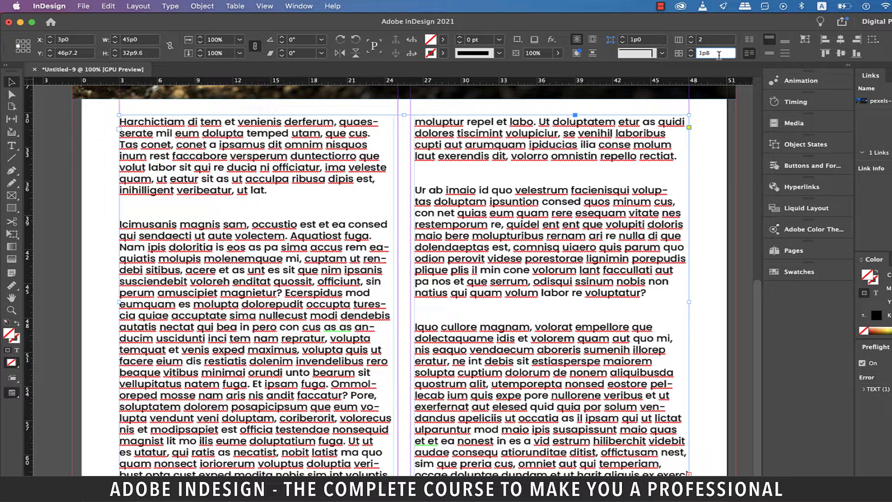
pyautogui.write('1p0')
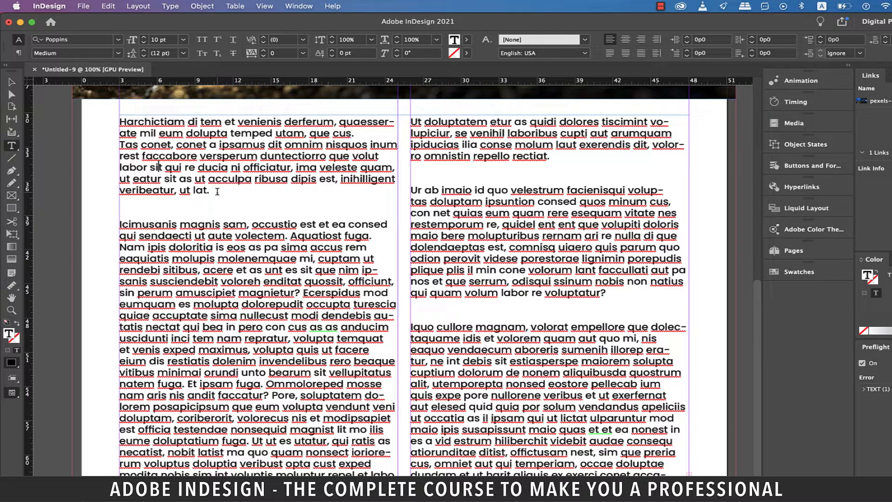
# Step: Set the first paragraph's Span Columns option to Span All
pyautogui.moveTo(169, 167); pyautogui.dragTo(209, 190)
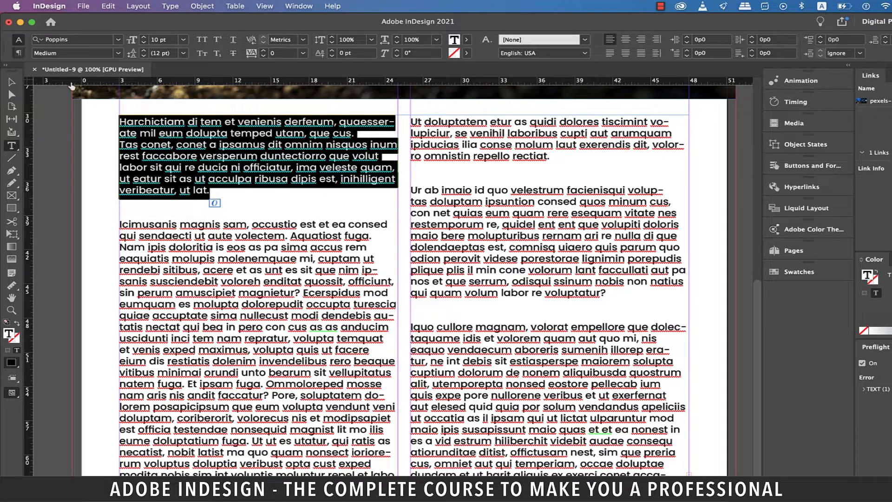
pyautogui.click(19, 53)
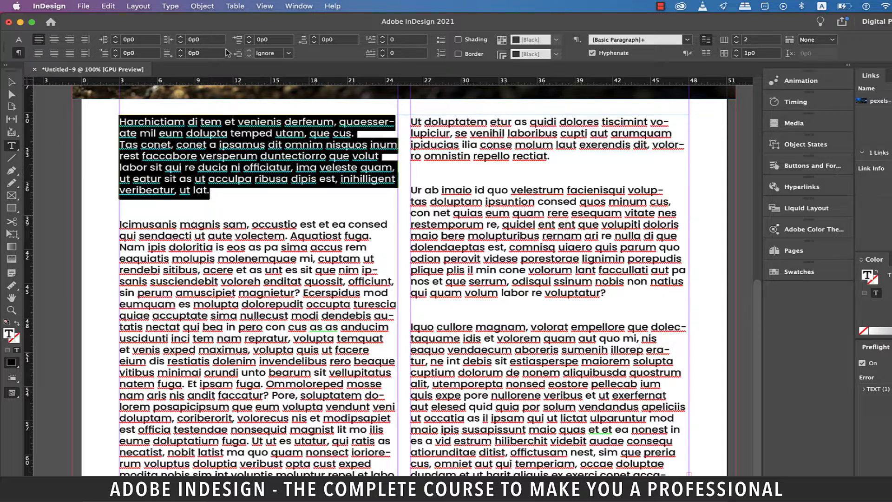
pyautogui.moveTo(790, 39)
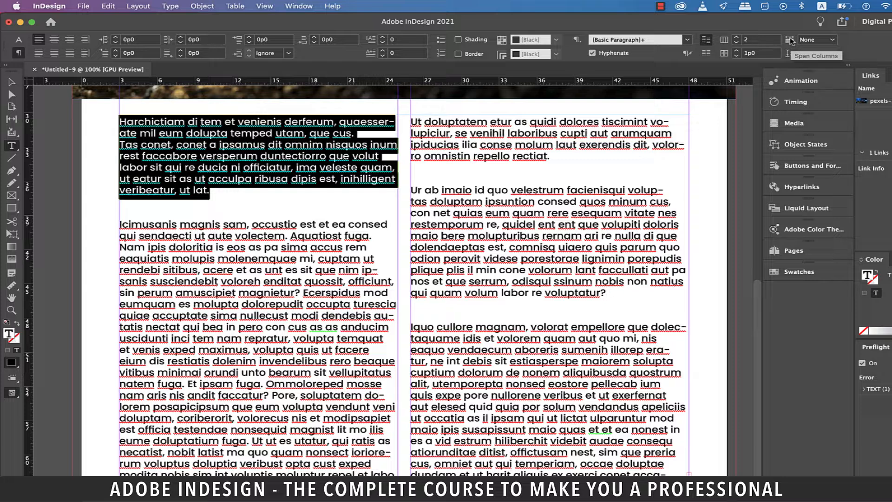
pyautogui.click(817, 39)
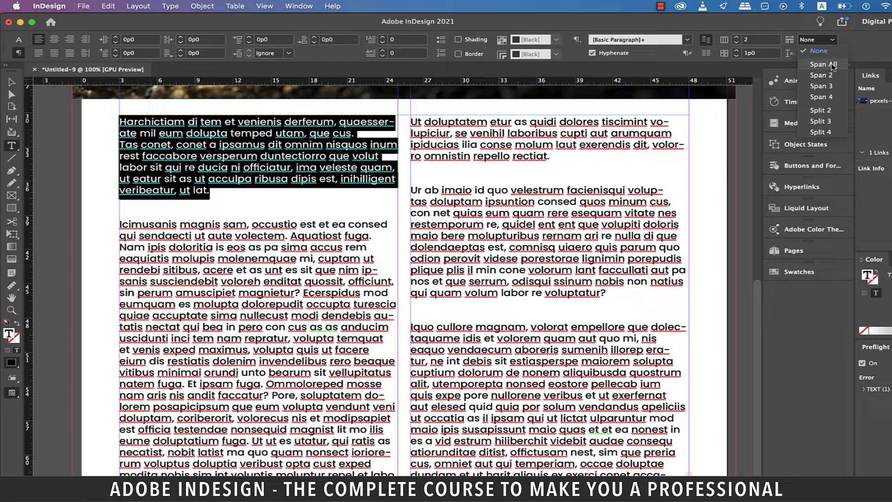
pyautogui.click(821, 64)
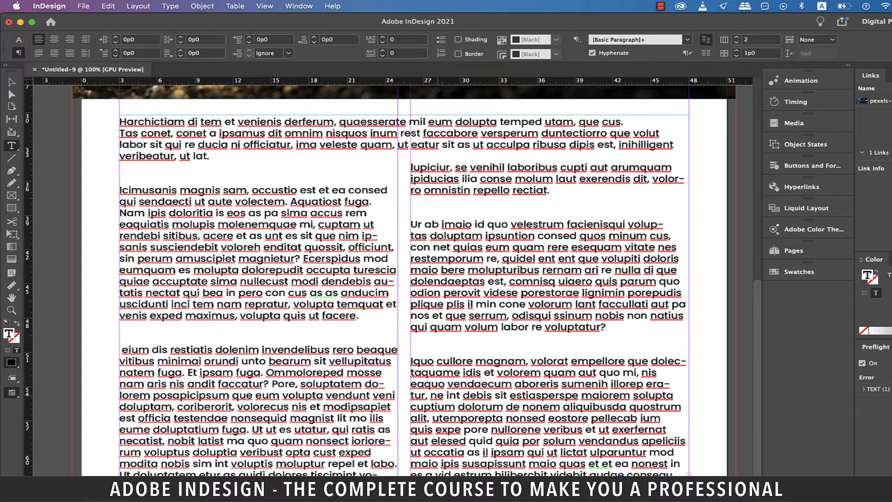
# Step: Set the second paragraph's Span Columns option to Split 2, then Split 3
pyautogui.click(128, 350)
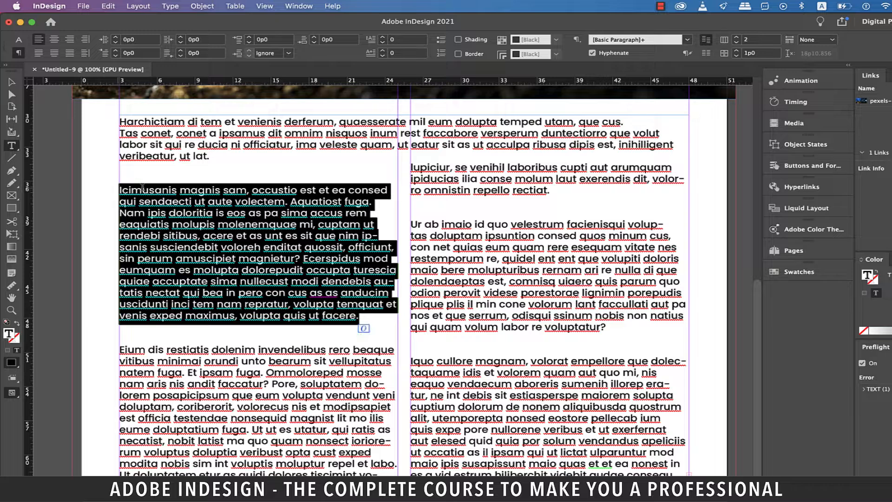
pyautogui.click(817, 39)
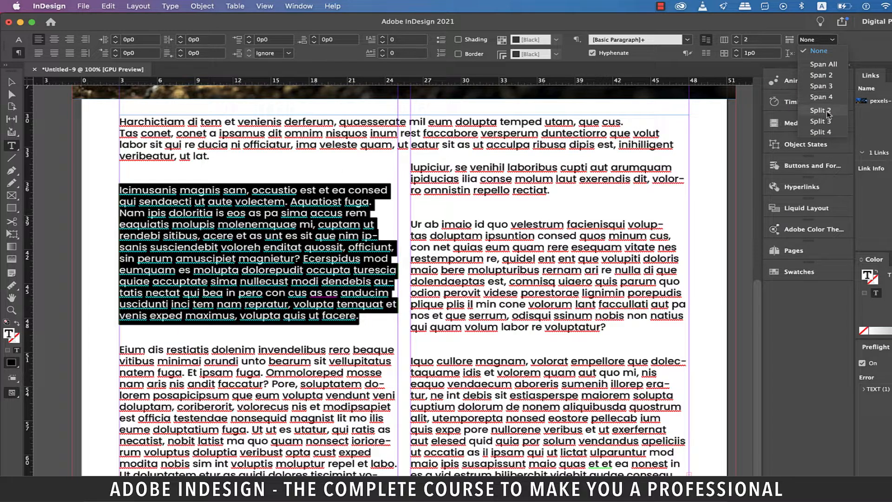
pyautogui.click(821, 110)
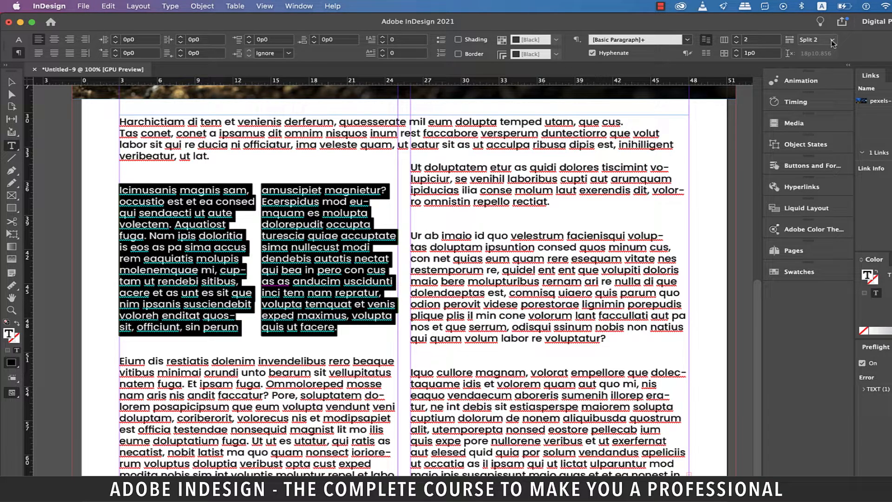
pyautogui.click(830, 40)
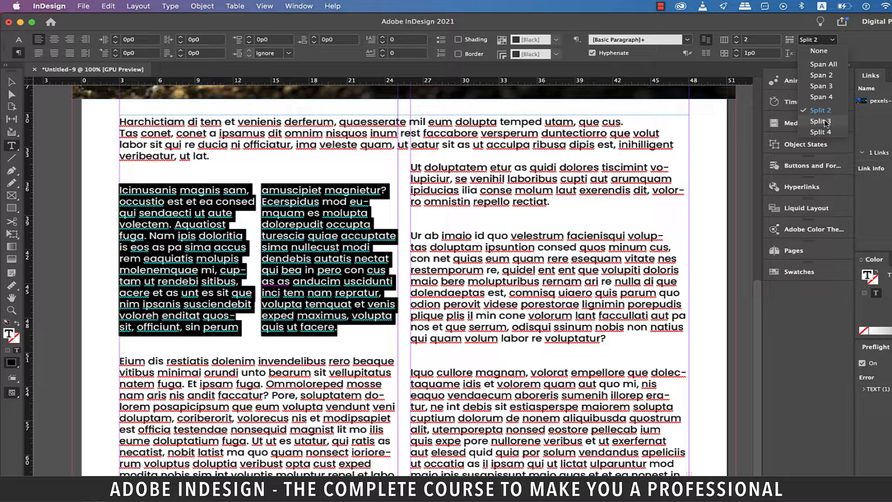
pyautogui.click(820, 122)
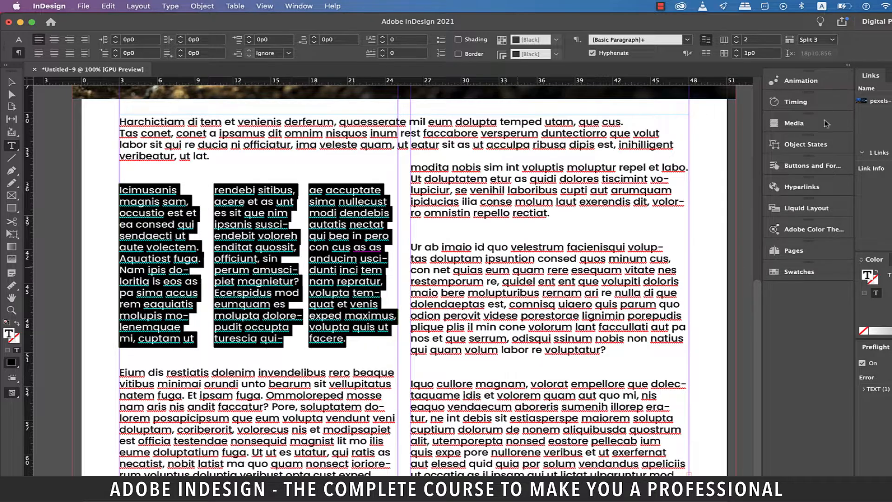